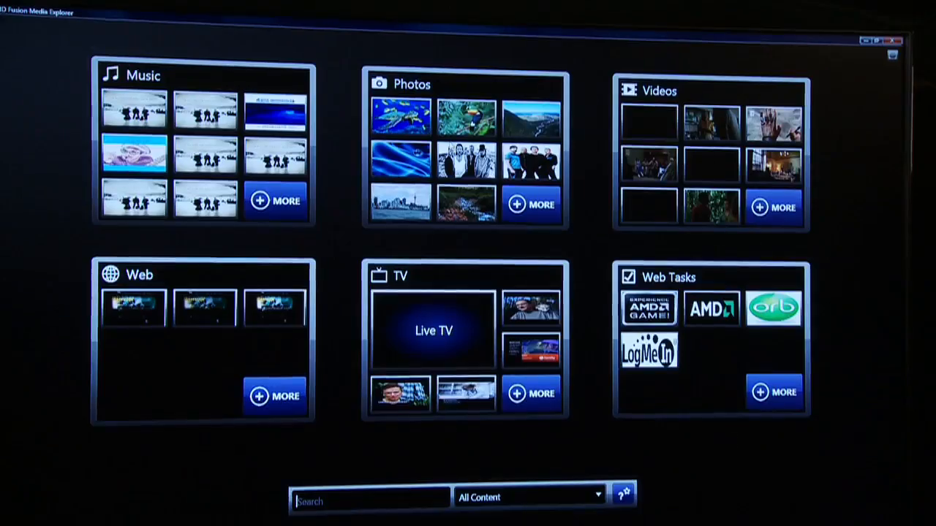
mouse_move(533, 161)
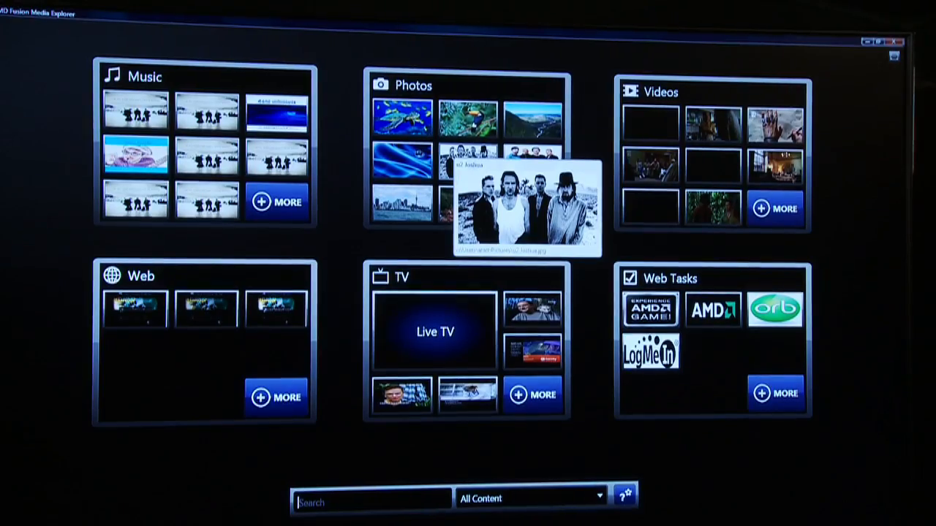